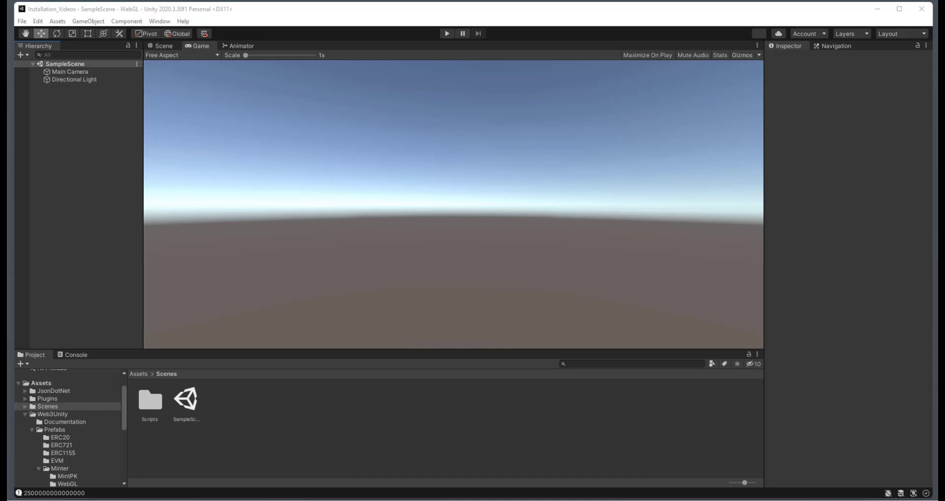
mouse_move(64, 471)
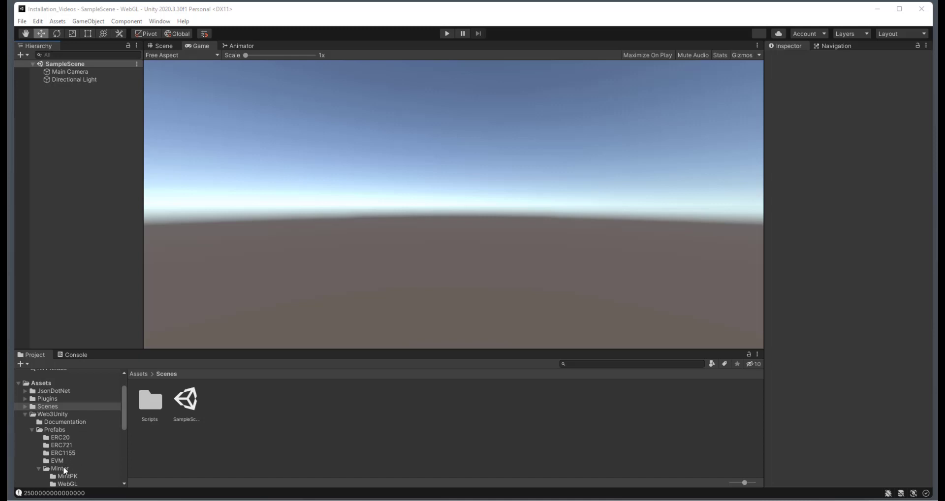
Open the Web3Unity Prefabs Minter WebWallet folder to show its eight wallet prefabs
click(59, 470)
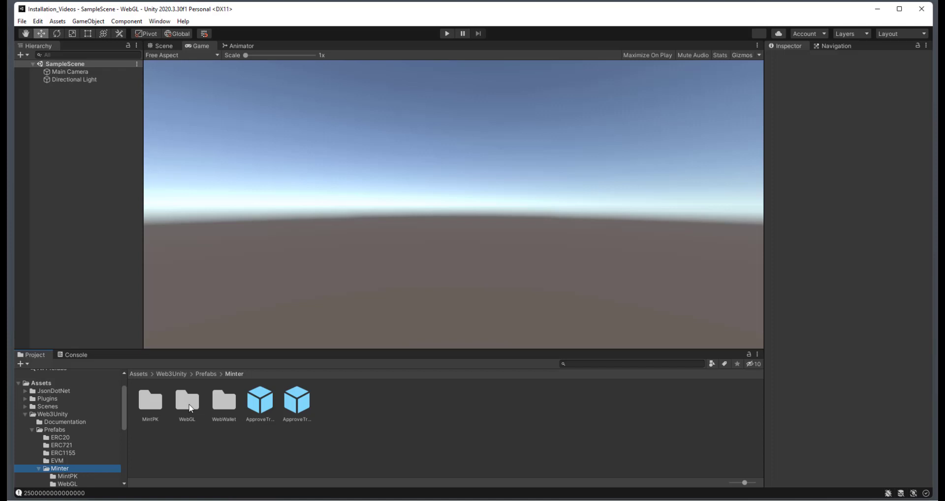
double_click(223, 401)
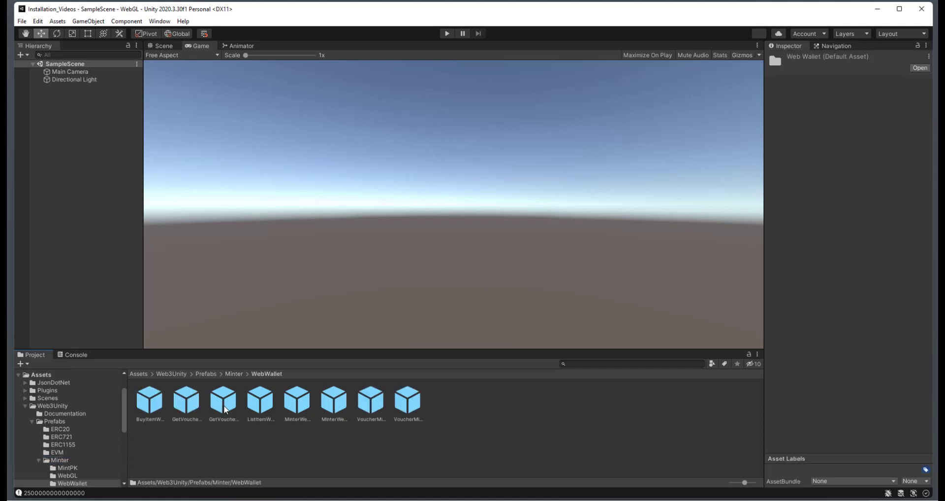
mouse_move(152, 409)
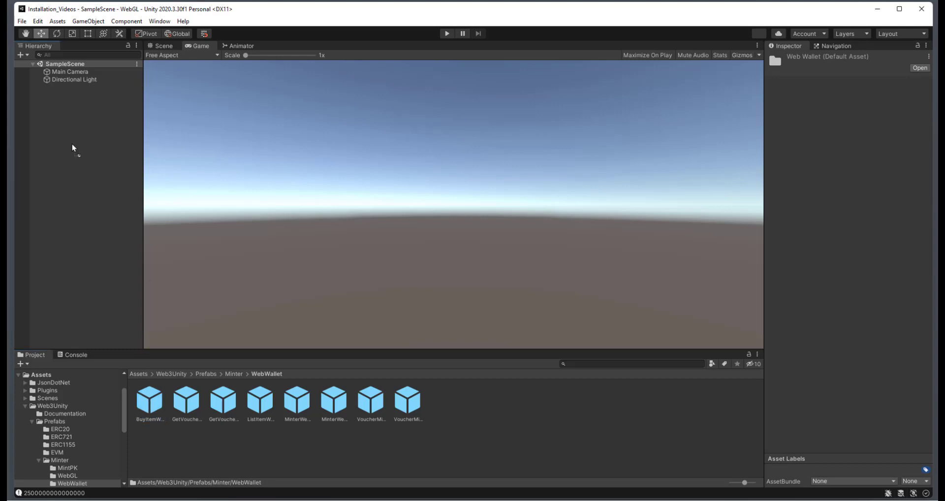
Add the BuyItemWebWallet prefab to SampleScene and inspect its Purchase NFT button
drag(150, 399, 78, 87)
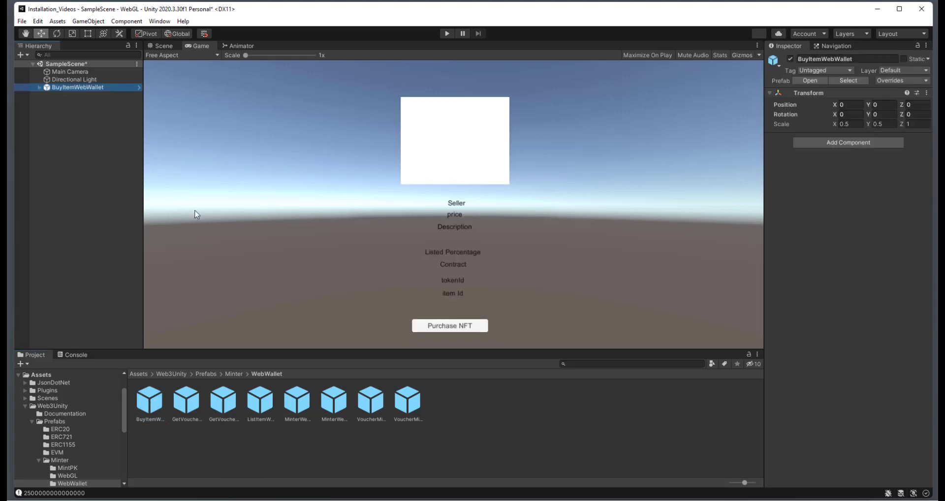
mouse_move(194, 145)
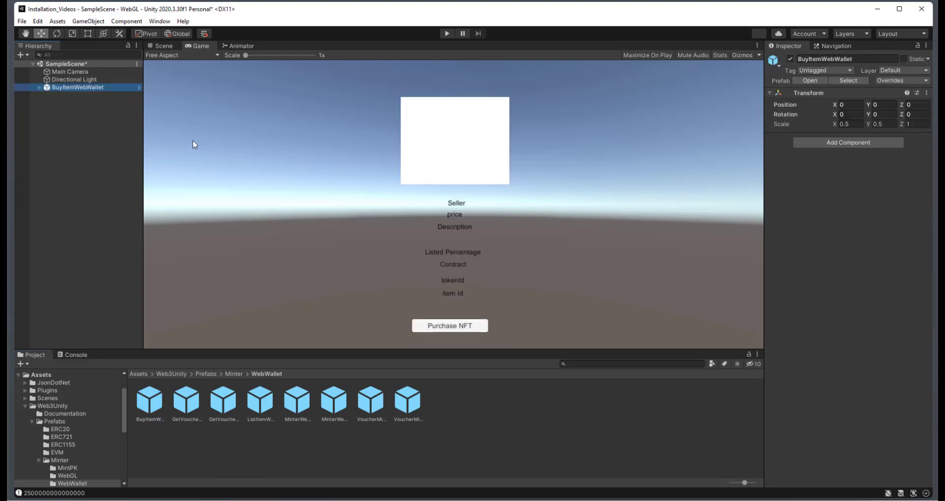
click(38, 87)
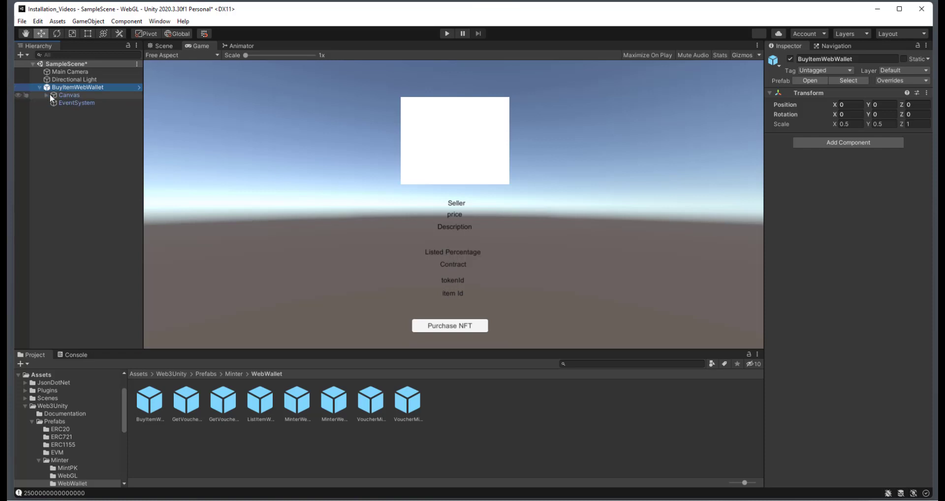
click(46, 95)
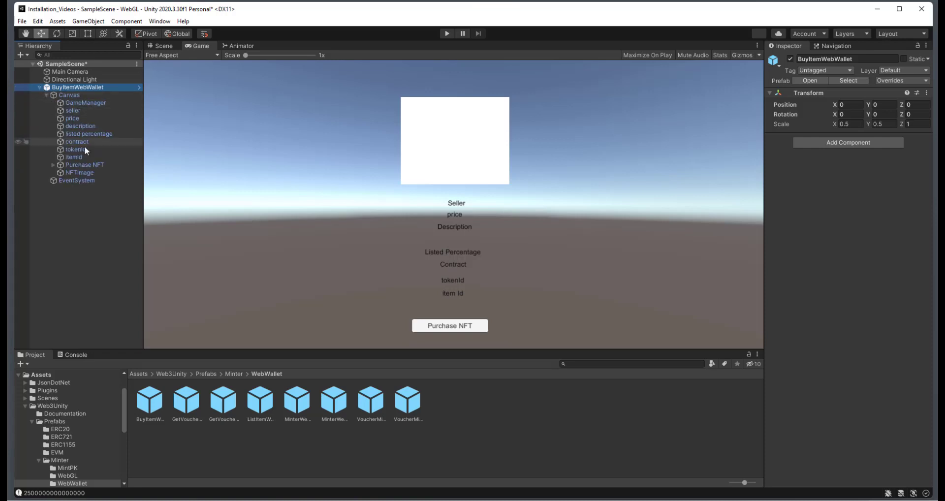
click(85, 164)
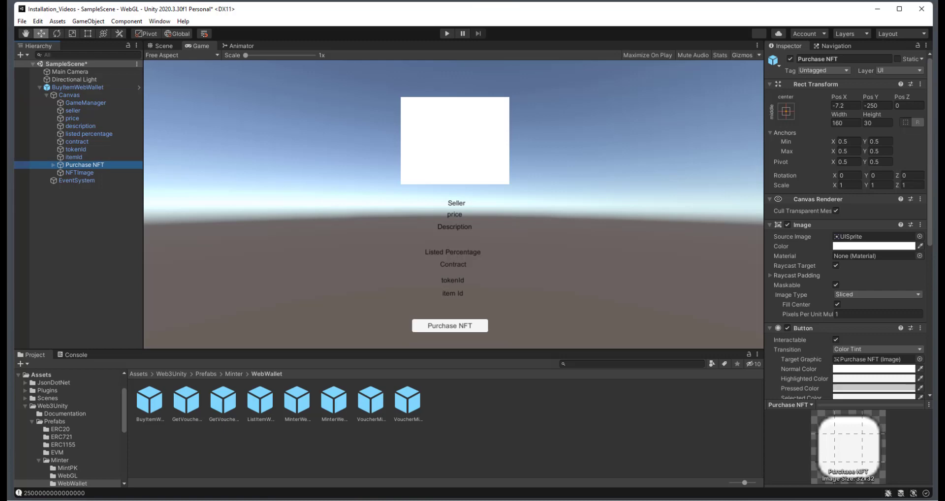
scroll(down, 3)
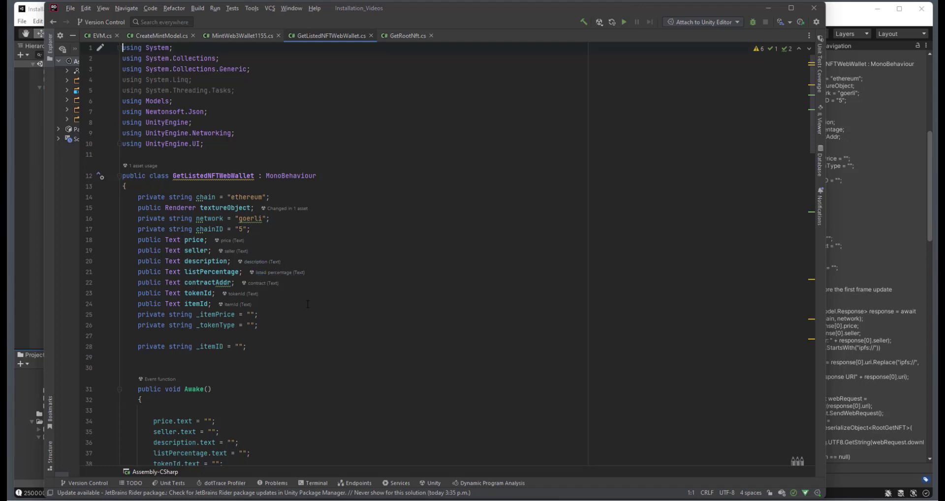
Read through GetListedNFTWebWallet.cs fields, Awake text resets and the Start listing fetch
scroll(down, 3)
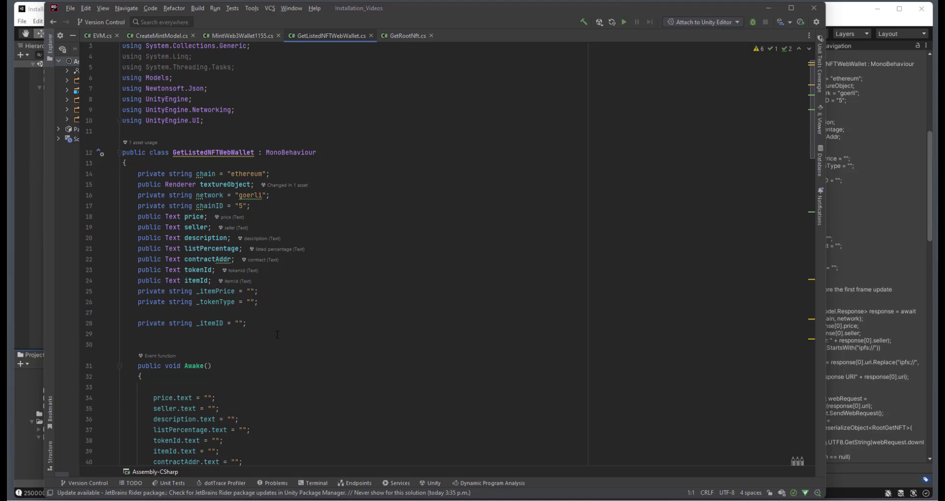
scroll(down, 3)
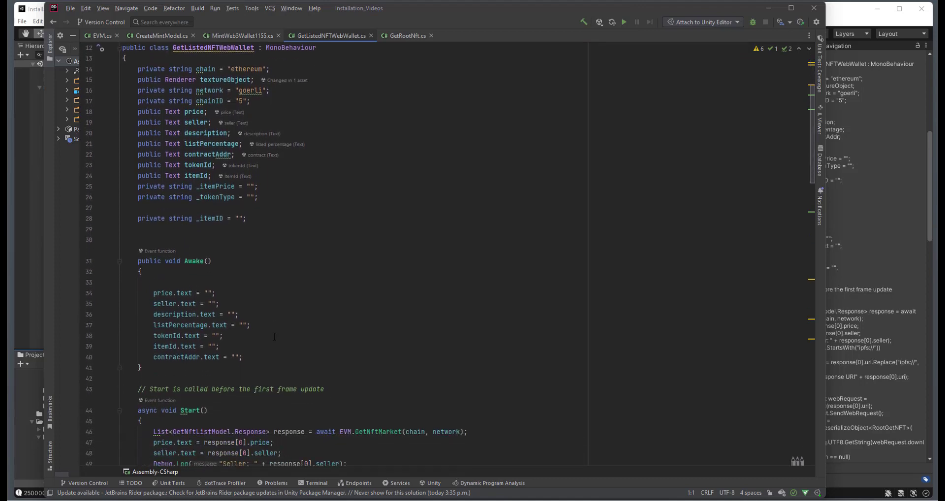
scroll(down, 3)
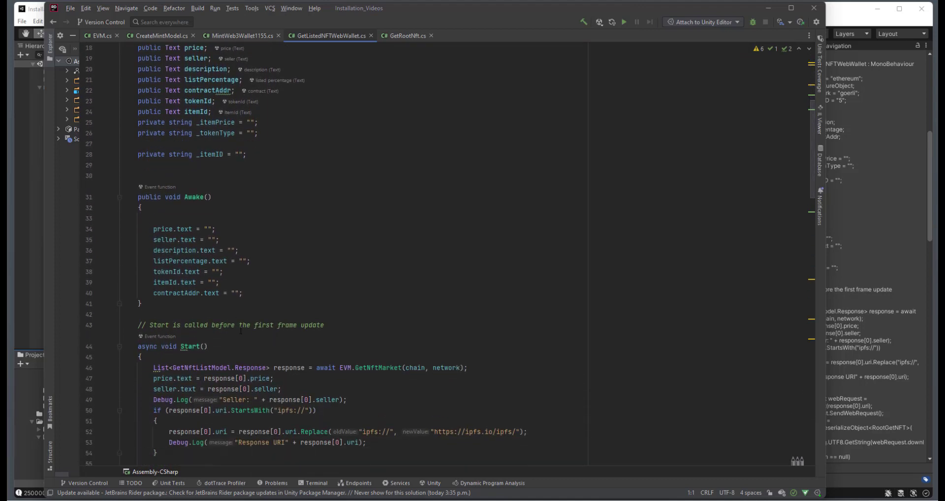
scroll(down, 3)
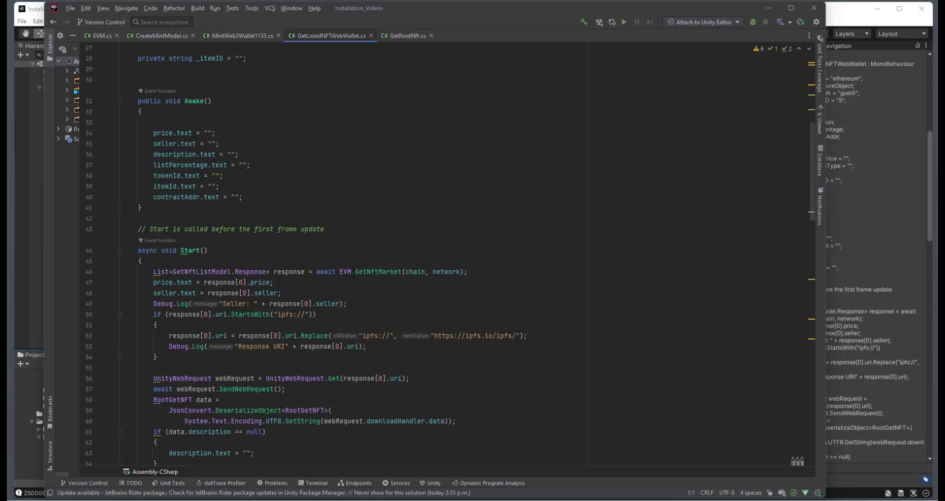
mouse_move(508, 301)
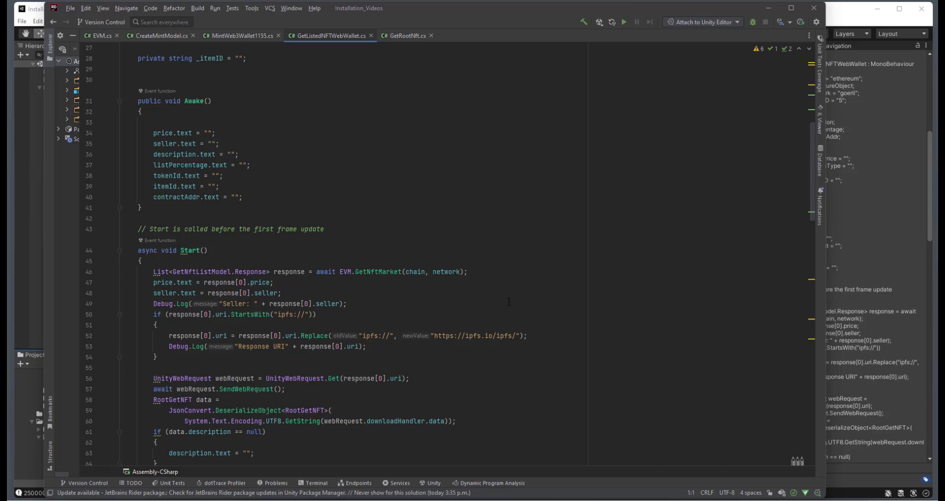
scroll(down, 3)
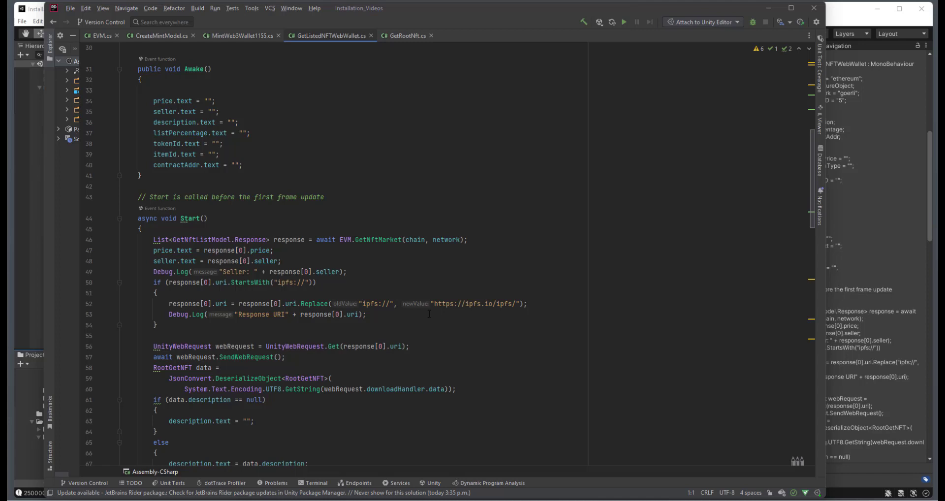
scroll(down, 3)
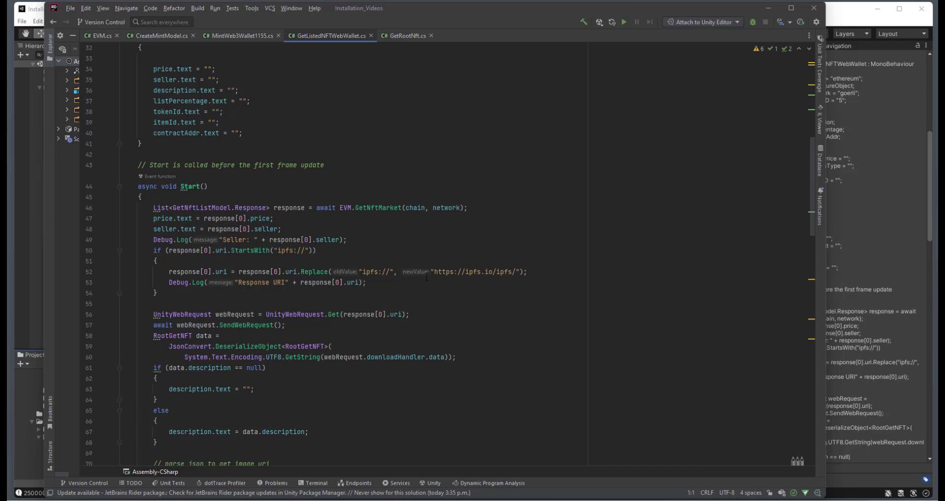
scroll(down, 3)
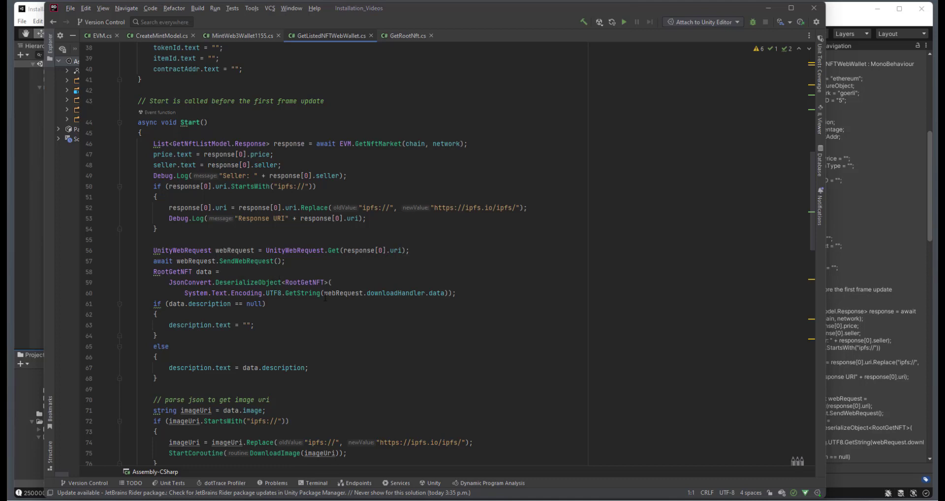
scroll(down, 3)
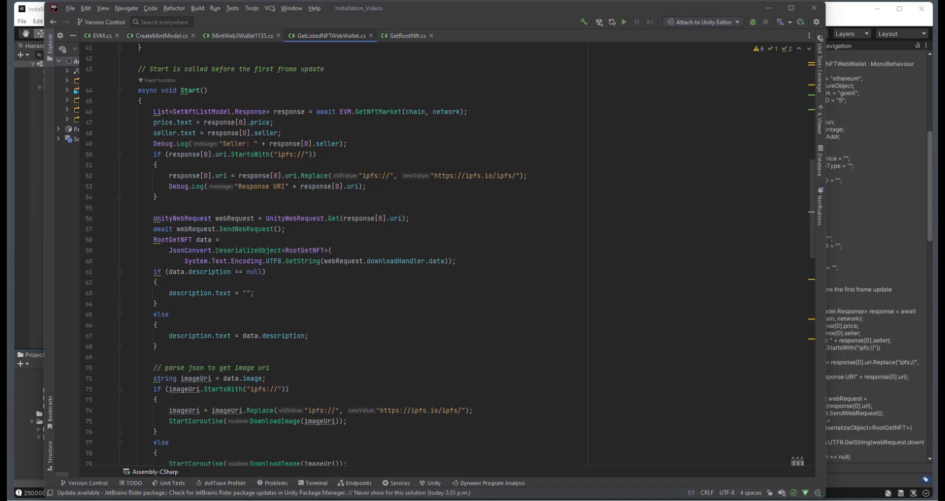
scroll(down, 3)
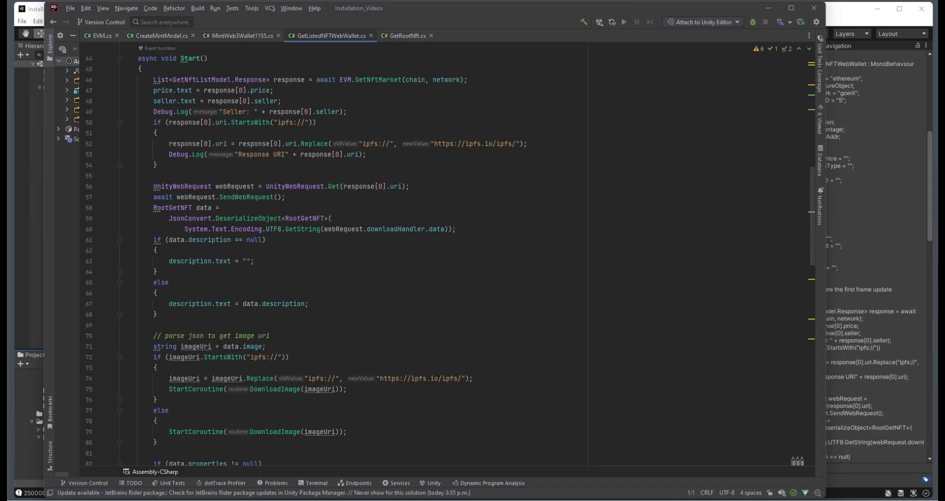
mouse_move(250, 347)
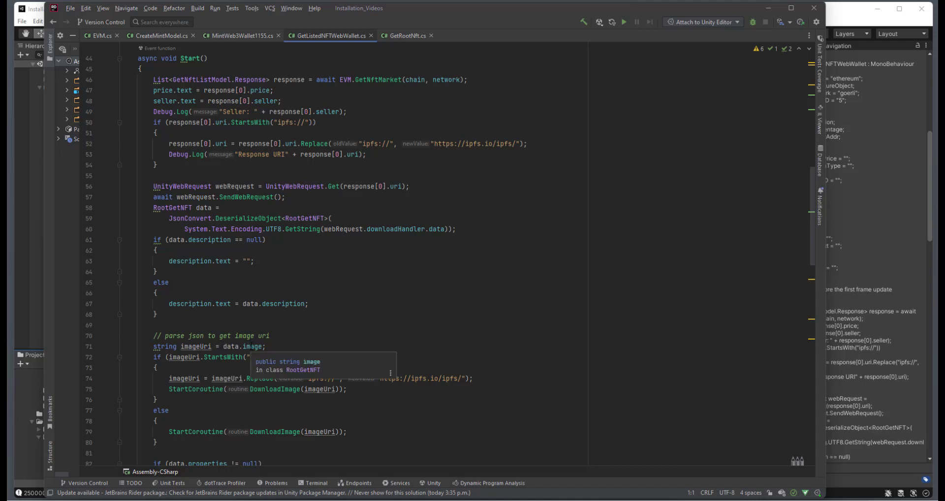
click(263, 346)
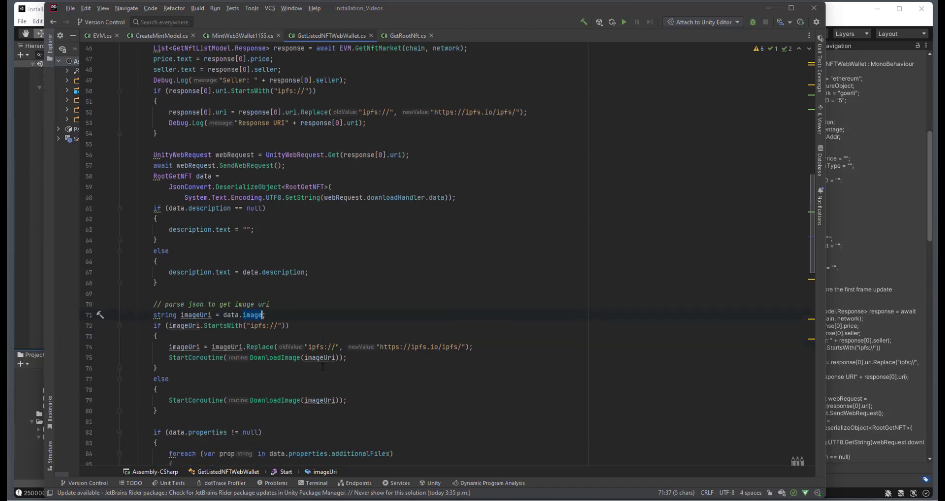
scroll(down, 3)
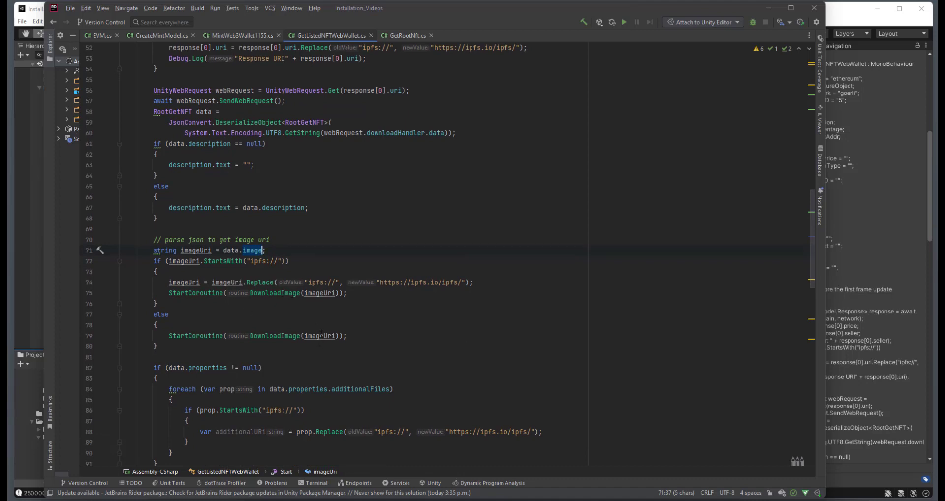
scroll(down, 3)
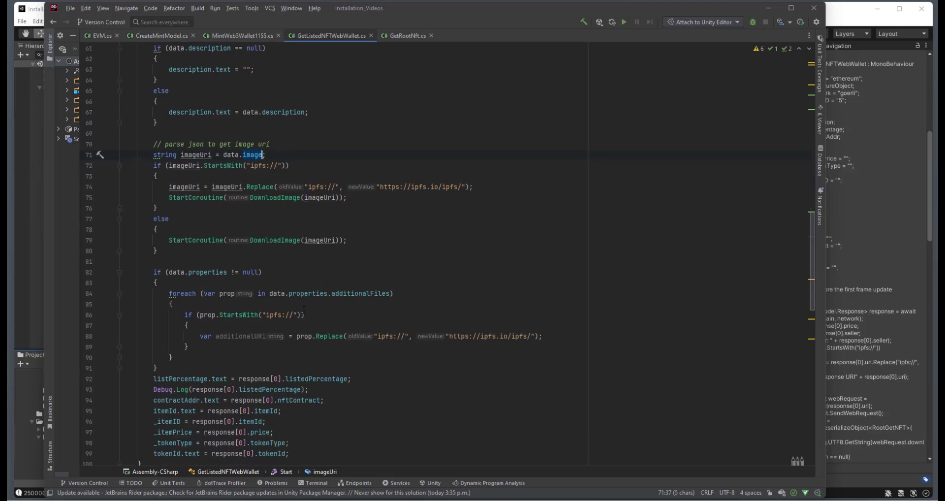
Review DownloadImage, SpriteFromTexture2D and PurchaseItem sending the purchase through the web wallet
scroll(down, 3)
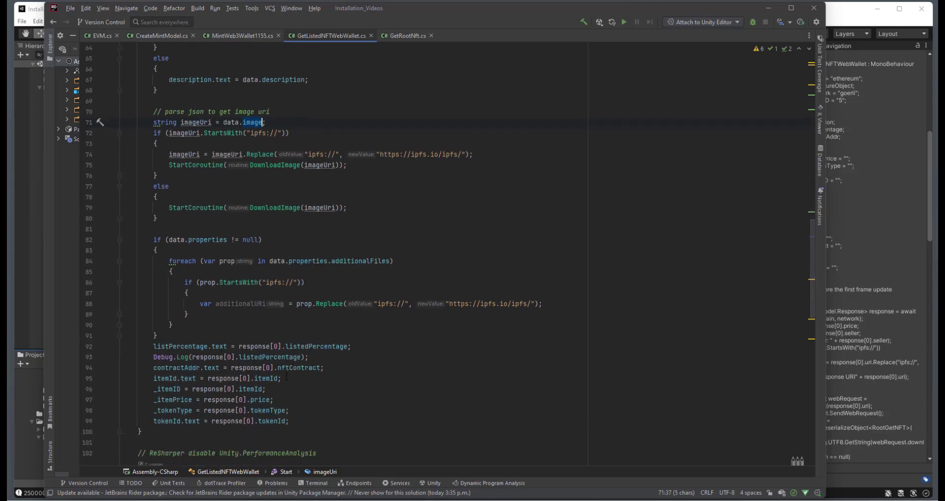
scroll(down, 3)
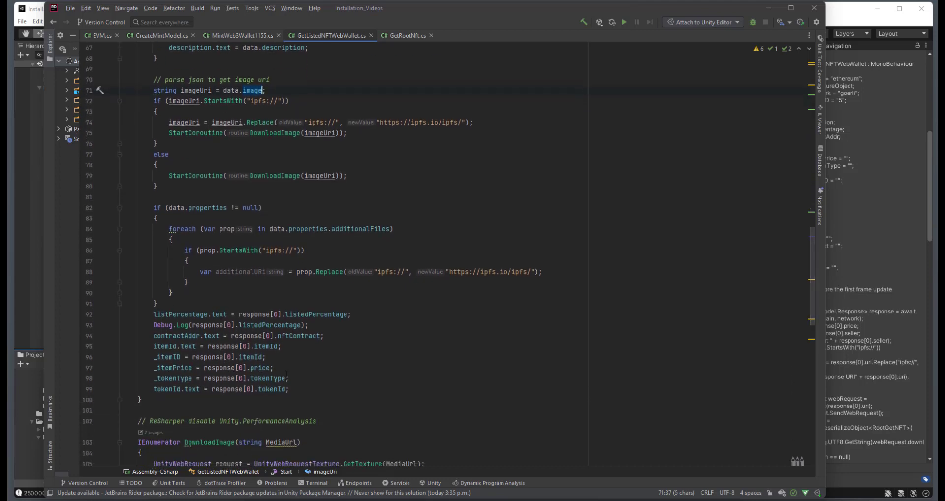
scroll(down, 3)
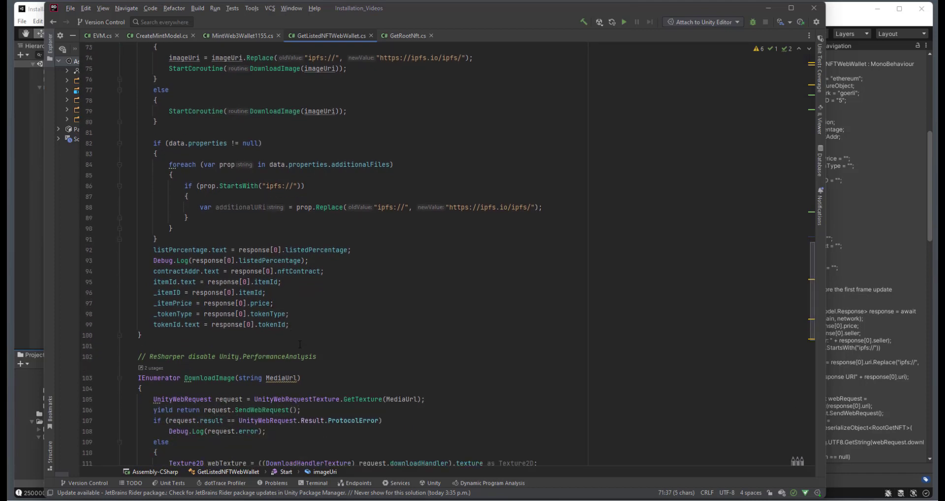
scroll(down, 3)
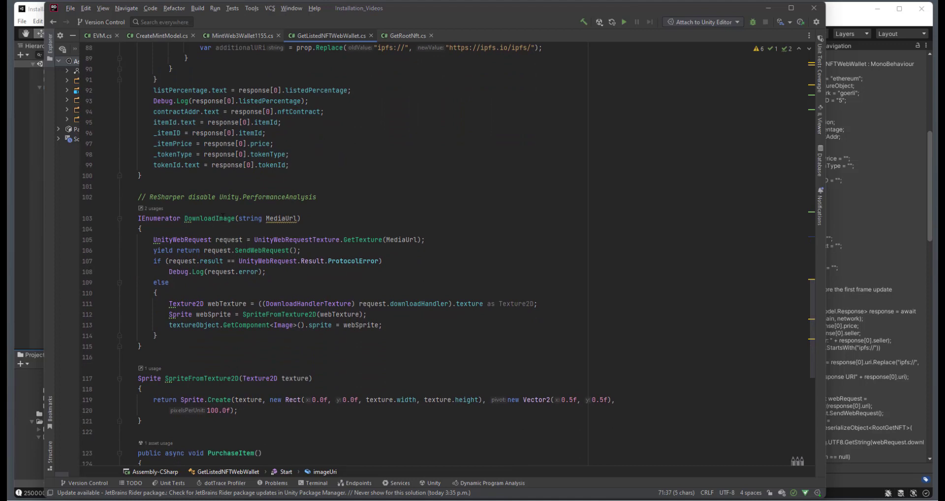
scroll(down, 3)
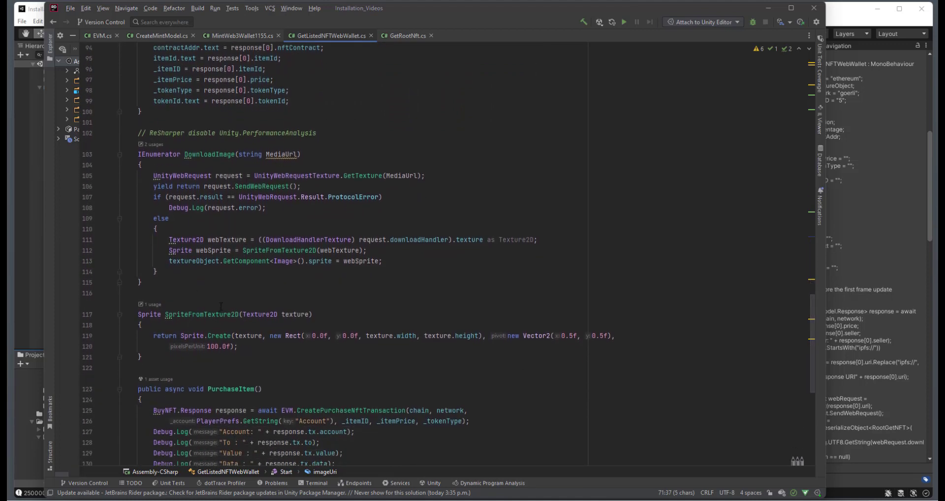
scroll(down, 3)
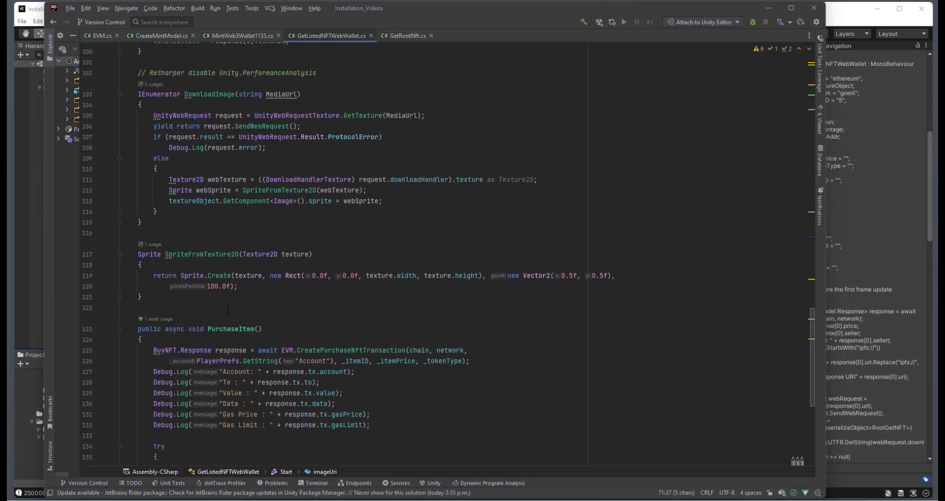
scroll(down, 3)
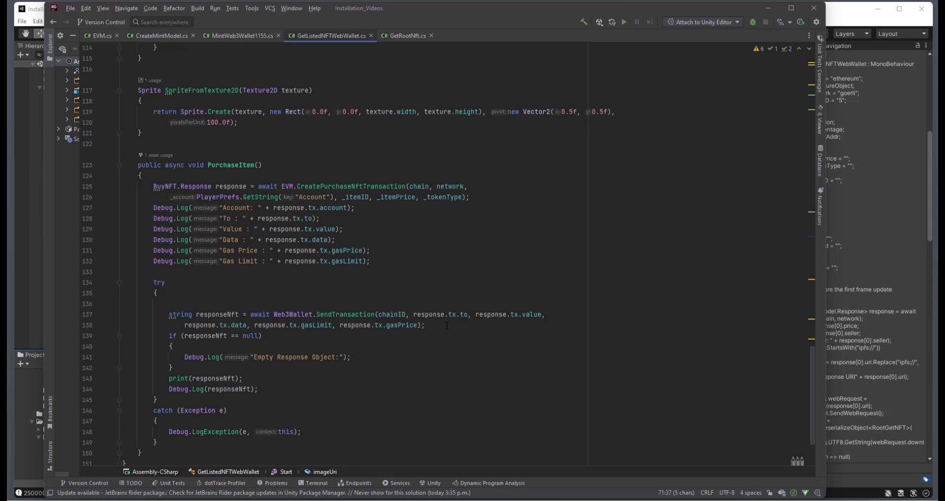
mouse_move(748, 13)
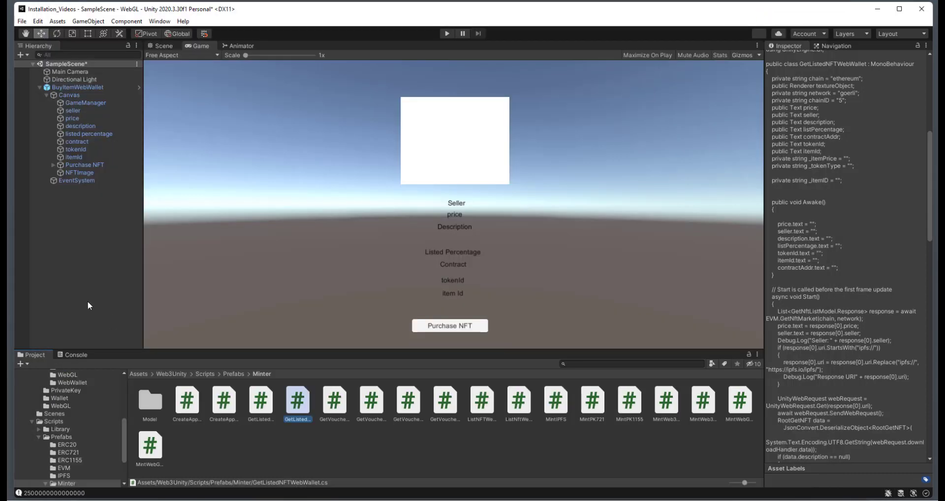
mouse_move(63, 423)
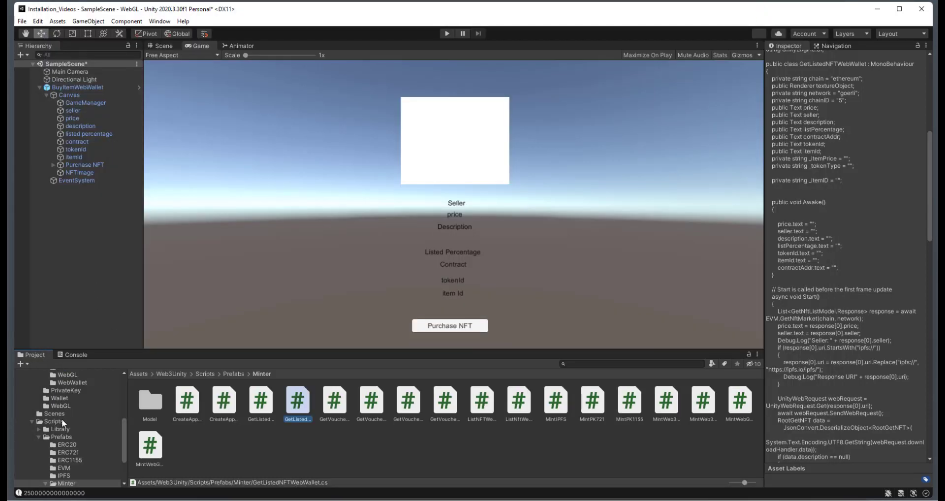
Run the WalletLogin scene and log in with Remember me unchecked
click(54, 414)
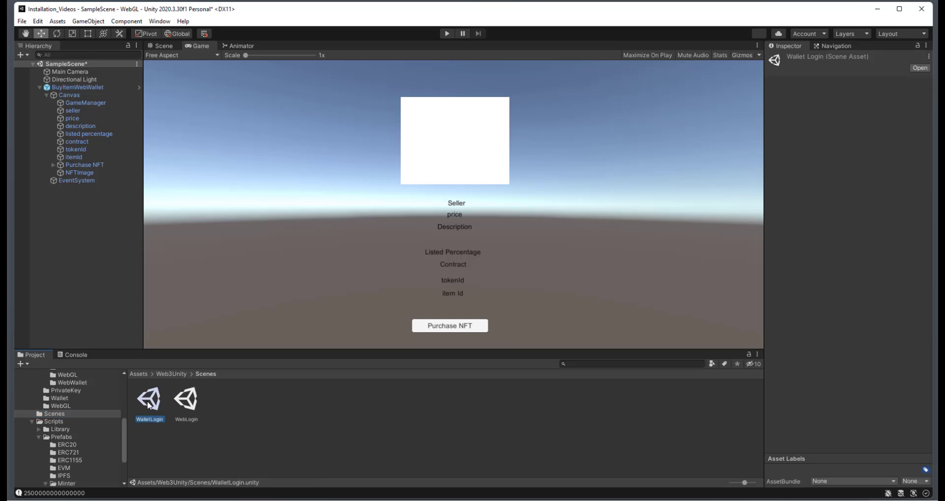
double_click(150, 398)
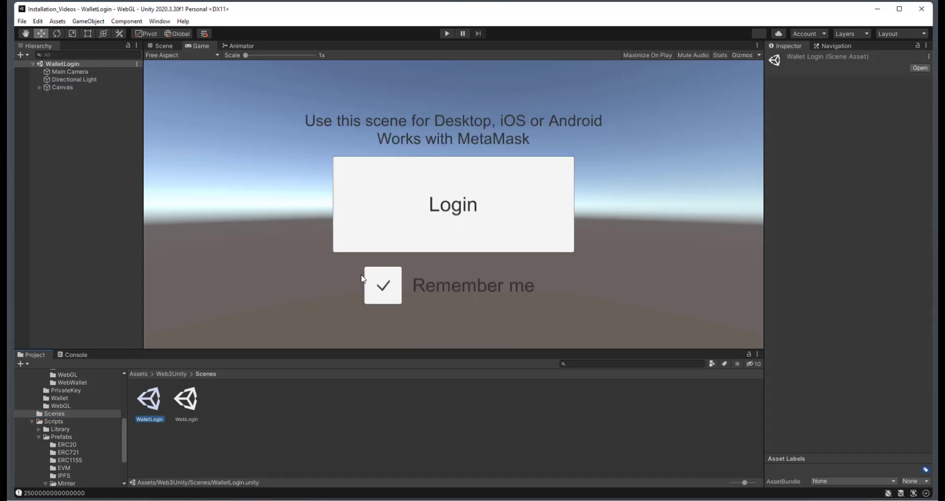
mouse_move(446, 34)
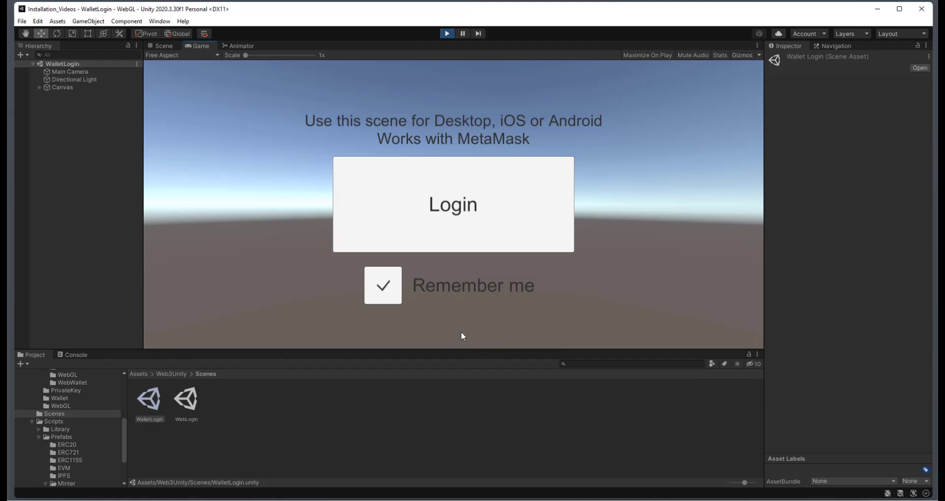
click(382, 285)
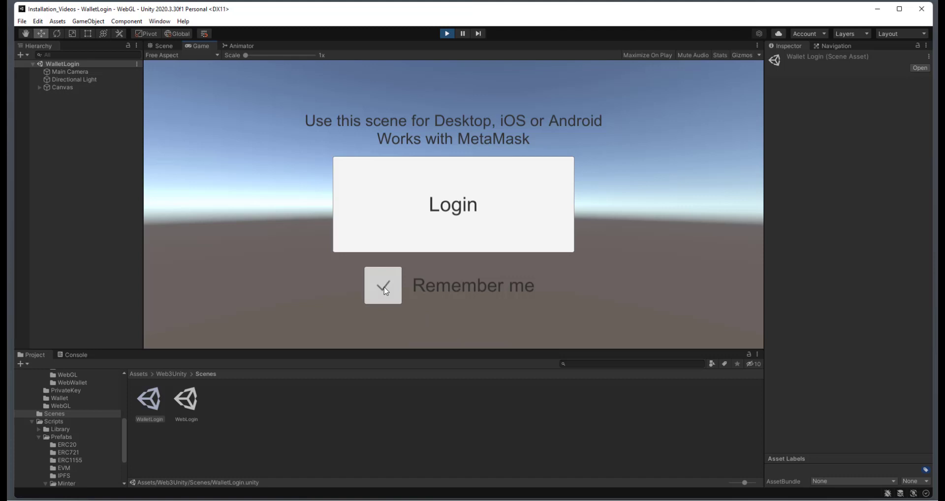
click(383, 285)
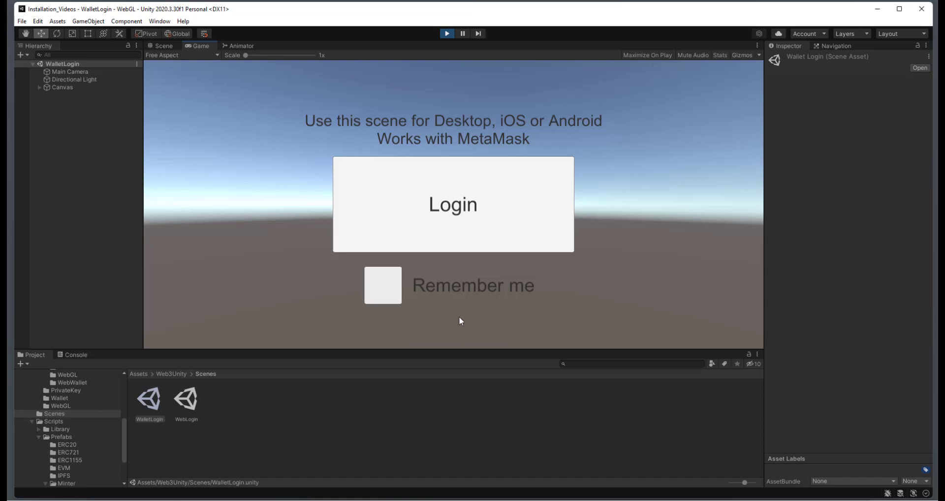
mouse_move(466, 220)
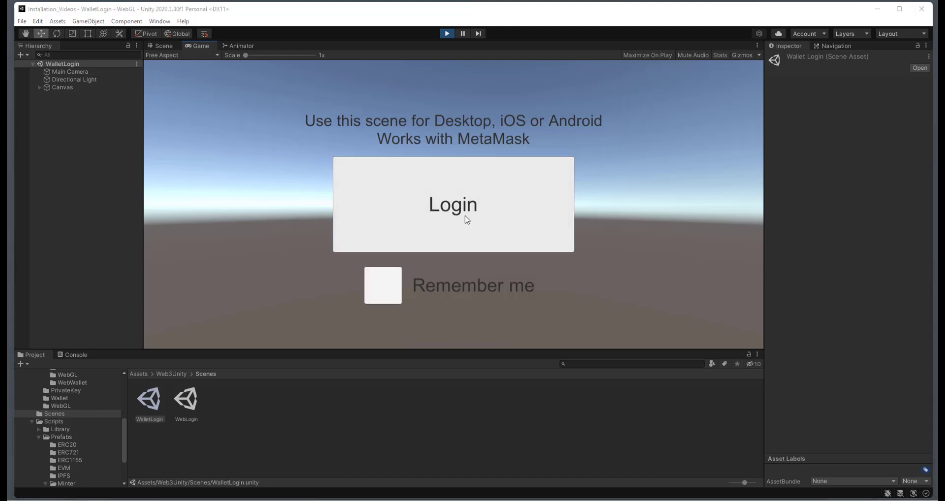
click(453, 204)
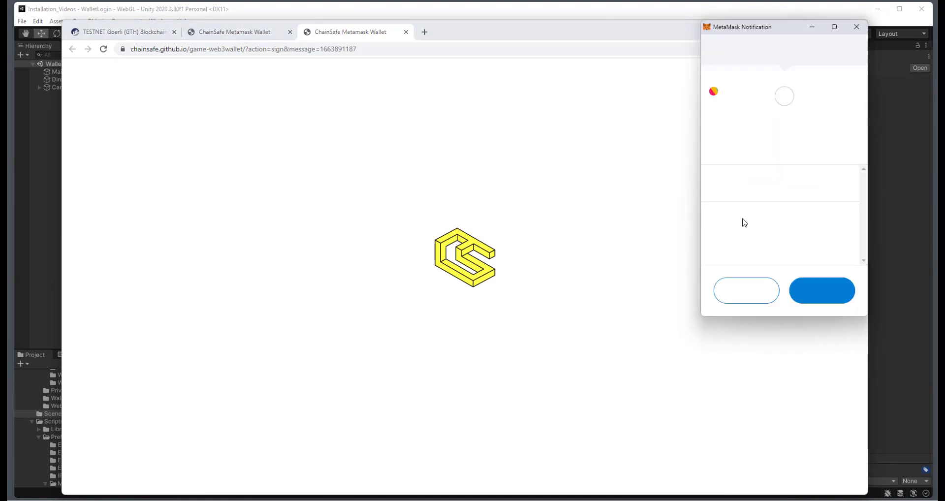
Sign the login message in MetaMask and copy the signature for the game
click(822, 290)
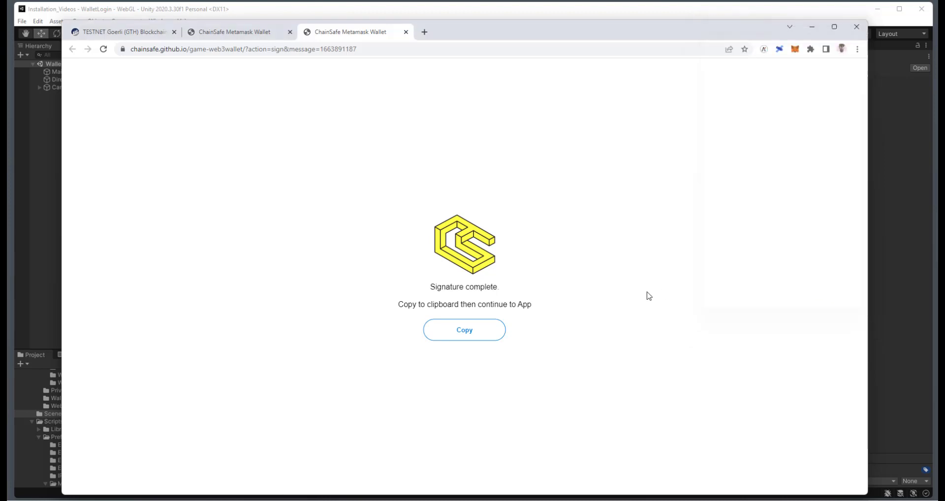
click(464, 330)
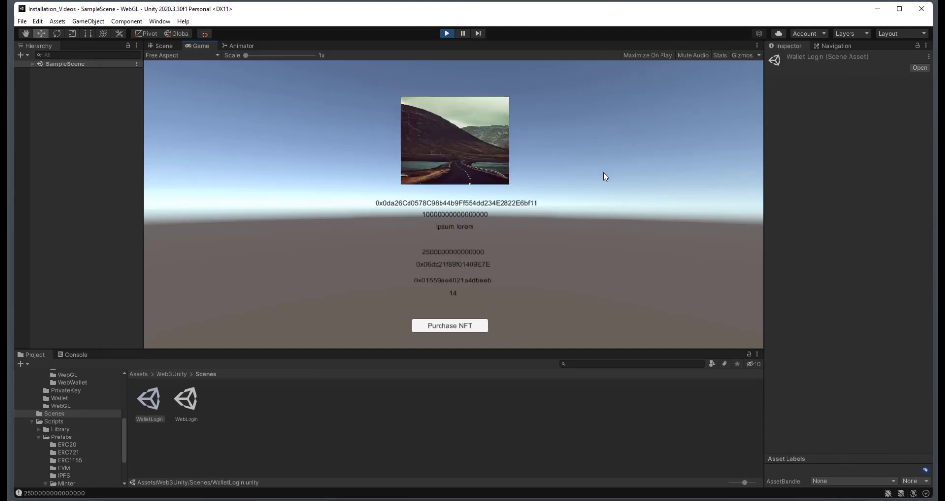
mouse_move(469, 178)
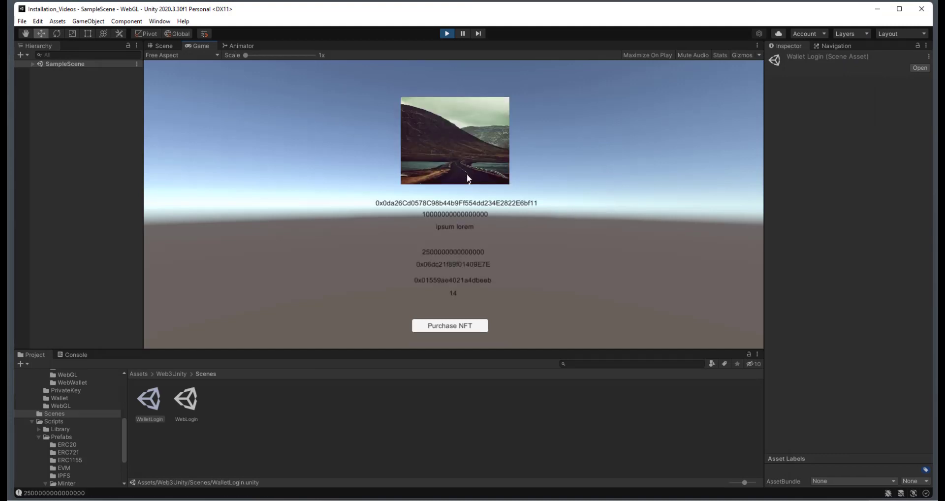
mouse_move(456, 257)
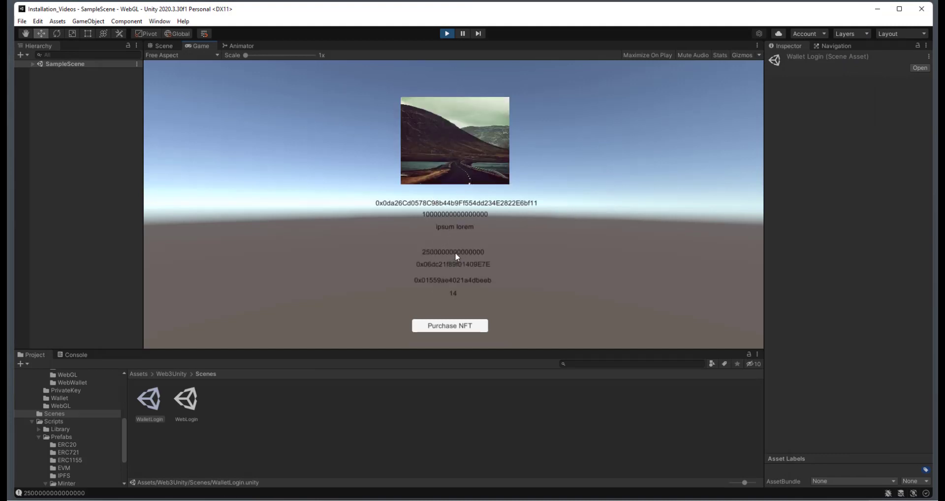
mouse_move(572, 287)
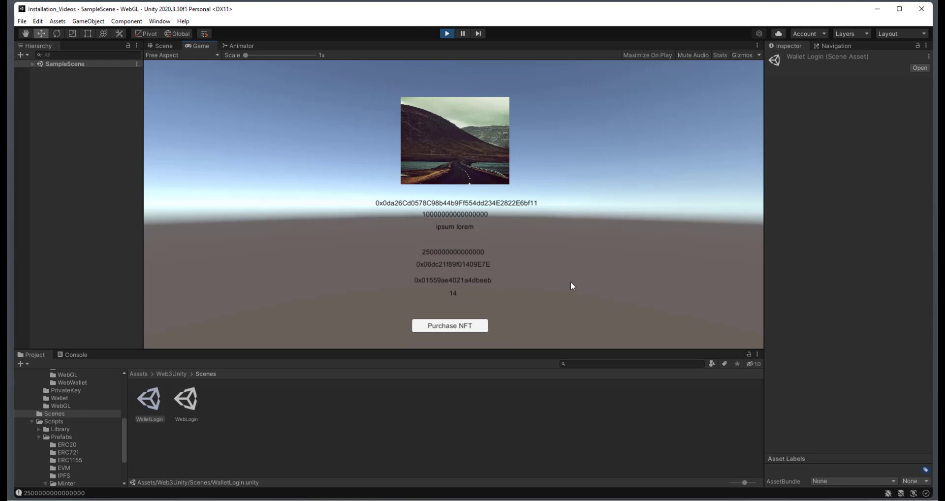
mouse_move(450, 326)
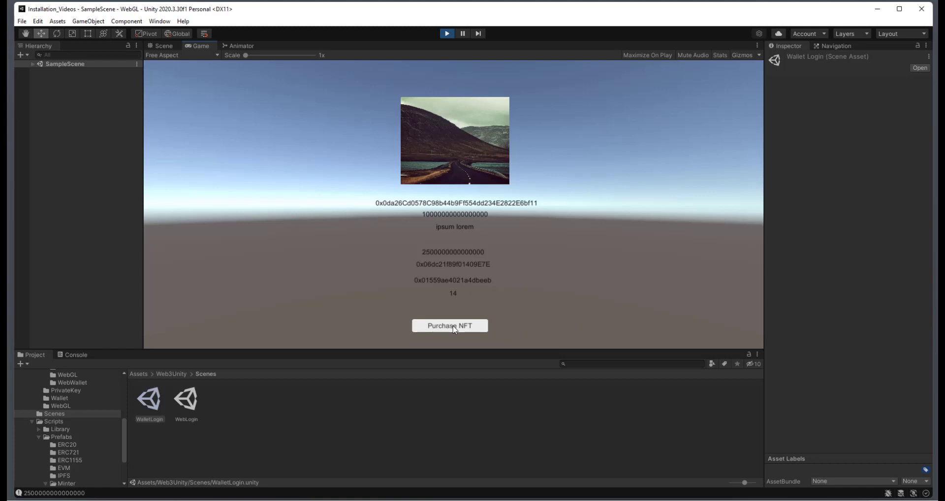
Start buying the listed NFT with the Purchase NFT button
click(450, 326)
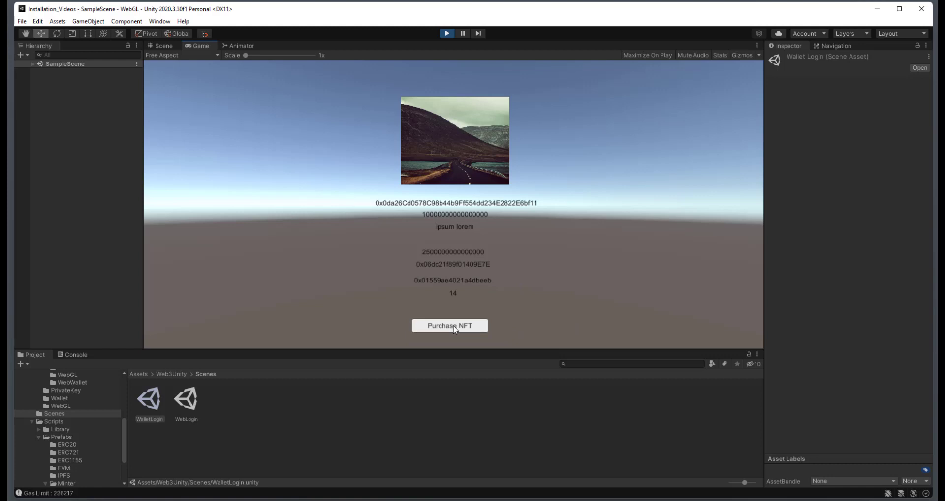
Confirm the 0.01 GoerliETH purchase in MetaMask and copy the transaction hash
click(449, 326)
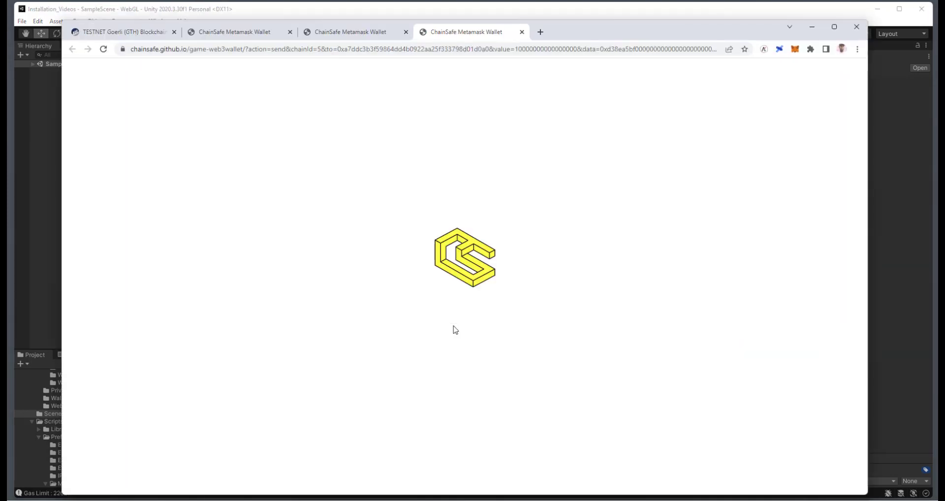
click(778, 48)
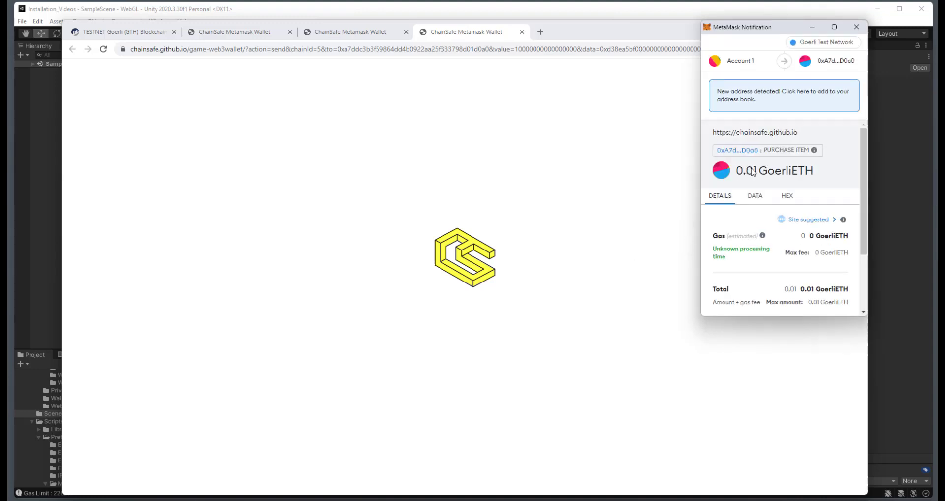
mouse_move(749, 170)
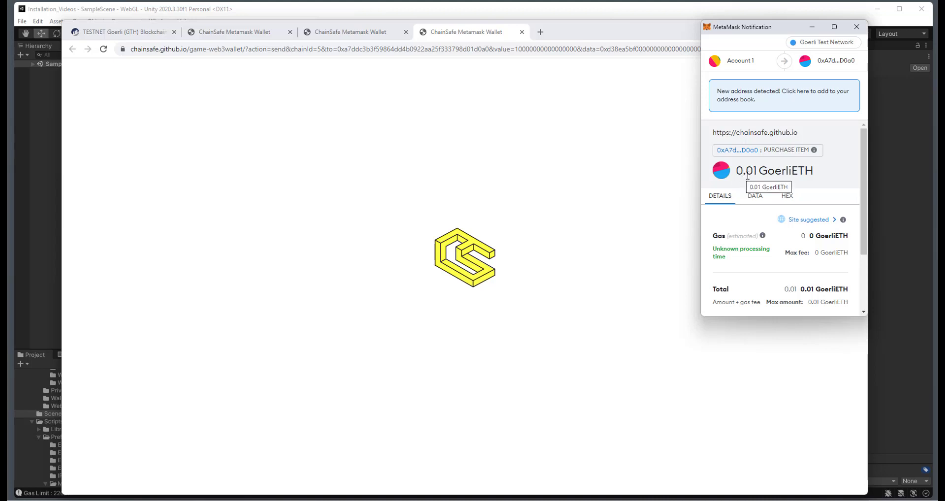
mouse_move(775, 223)
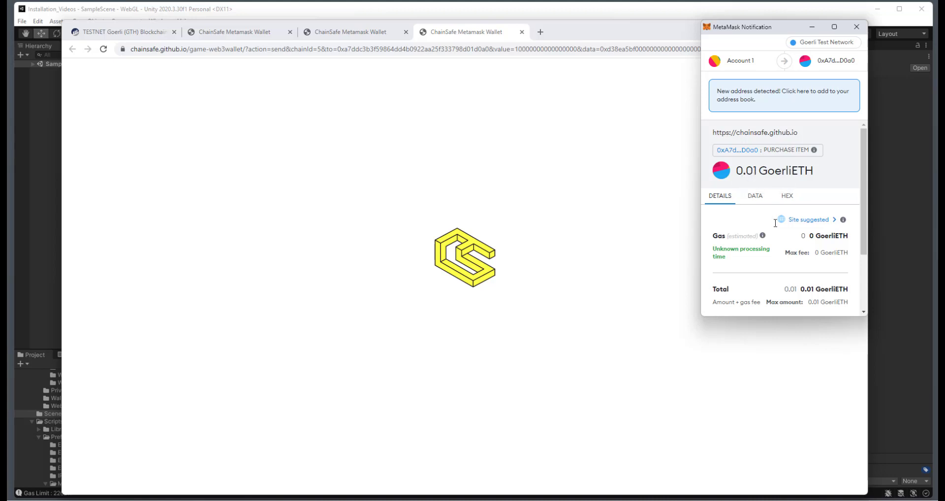
scroll(down, 3)
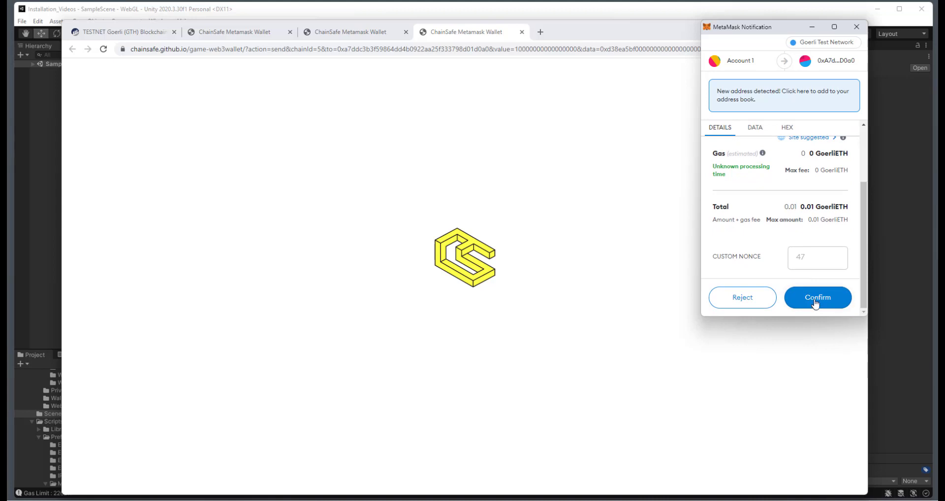
click(817, 298)
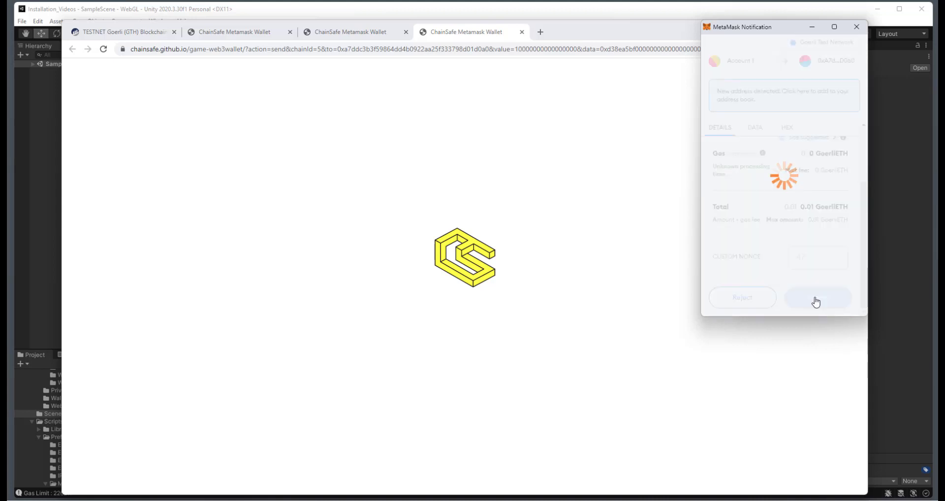
click(817, 297)
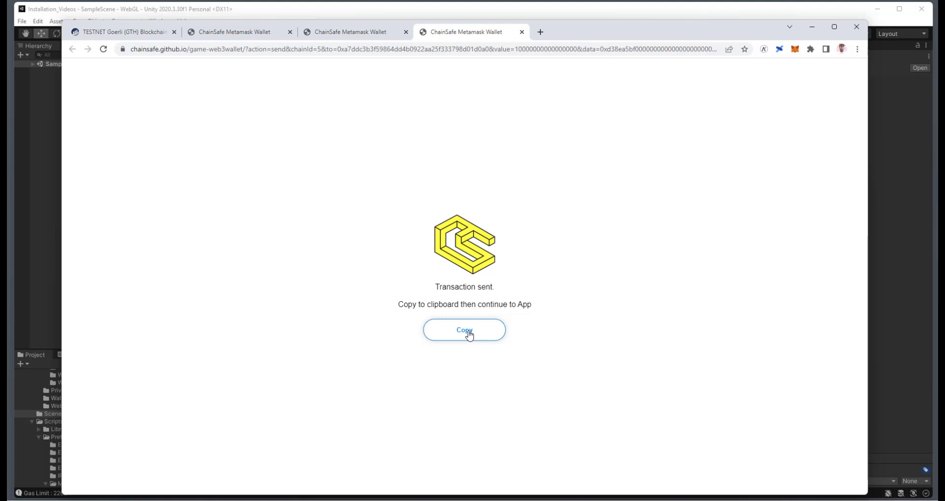
click(465, 330)
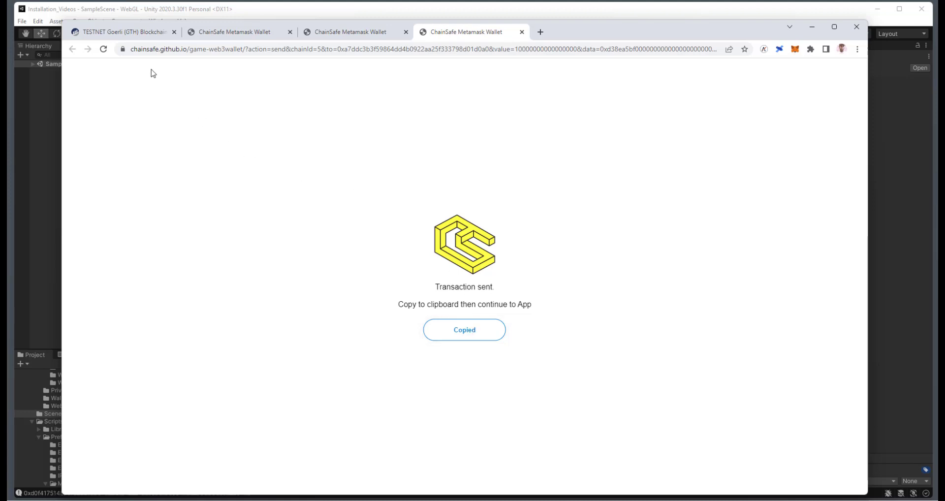
mouse_move(123, 31)
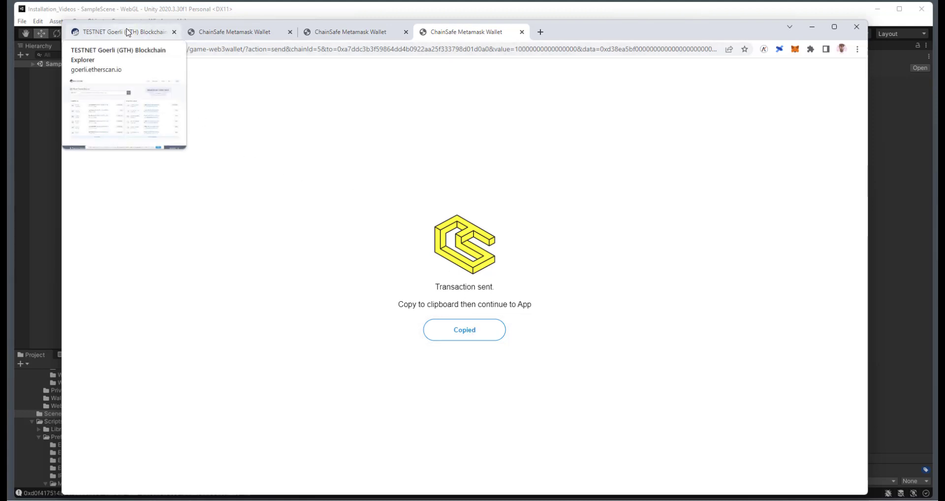
Look up transaction 0xd0f4…3460 on Goerli Etherscan, showing block 7642135 and 0.01 Ether
click(121, 32)
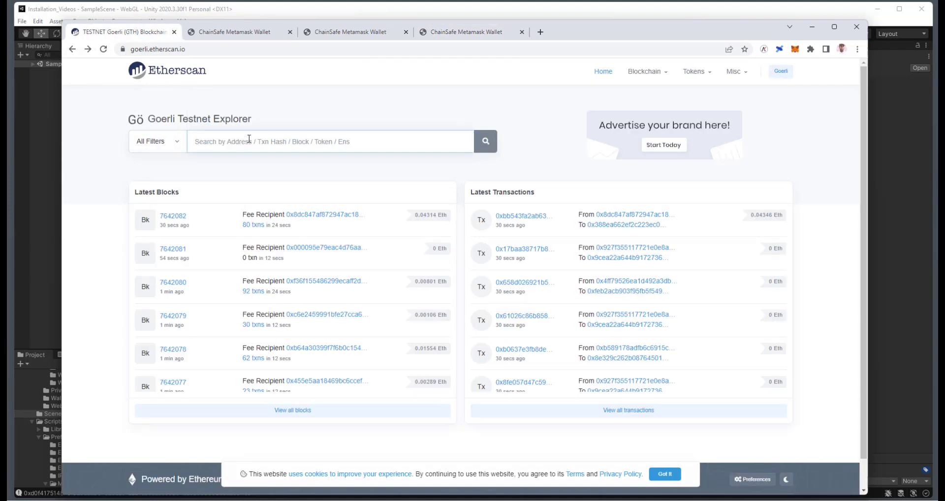
text(0xd0f417514870f329acd0570296b512221dce8a59ec3b4b59203a003b9d253460)
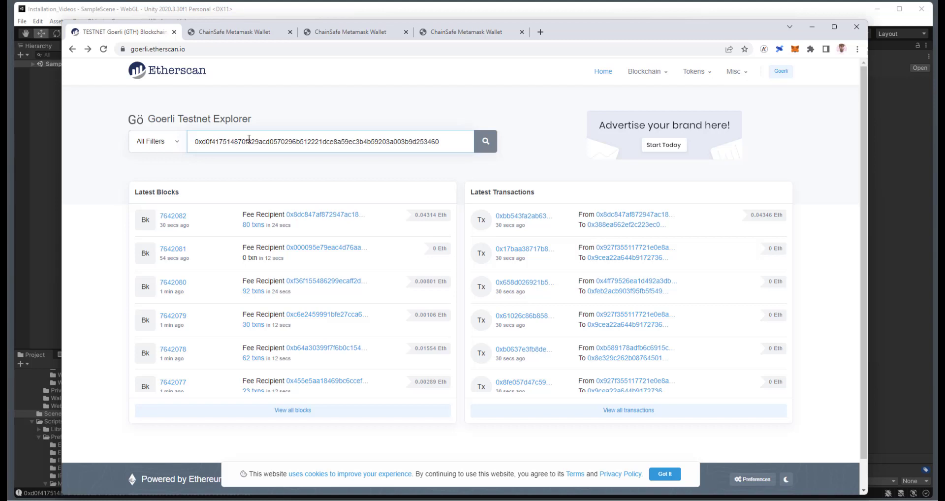
mouse_move(485, 142)
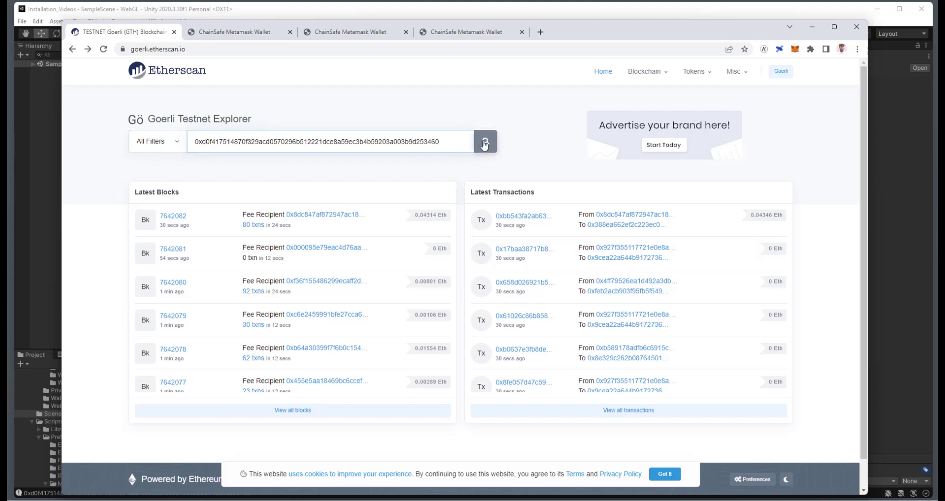
click(485, 141)
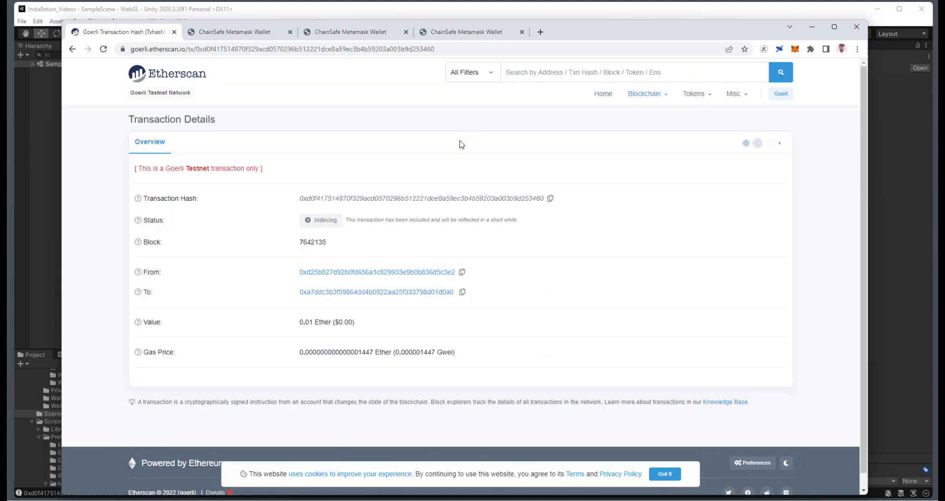